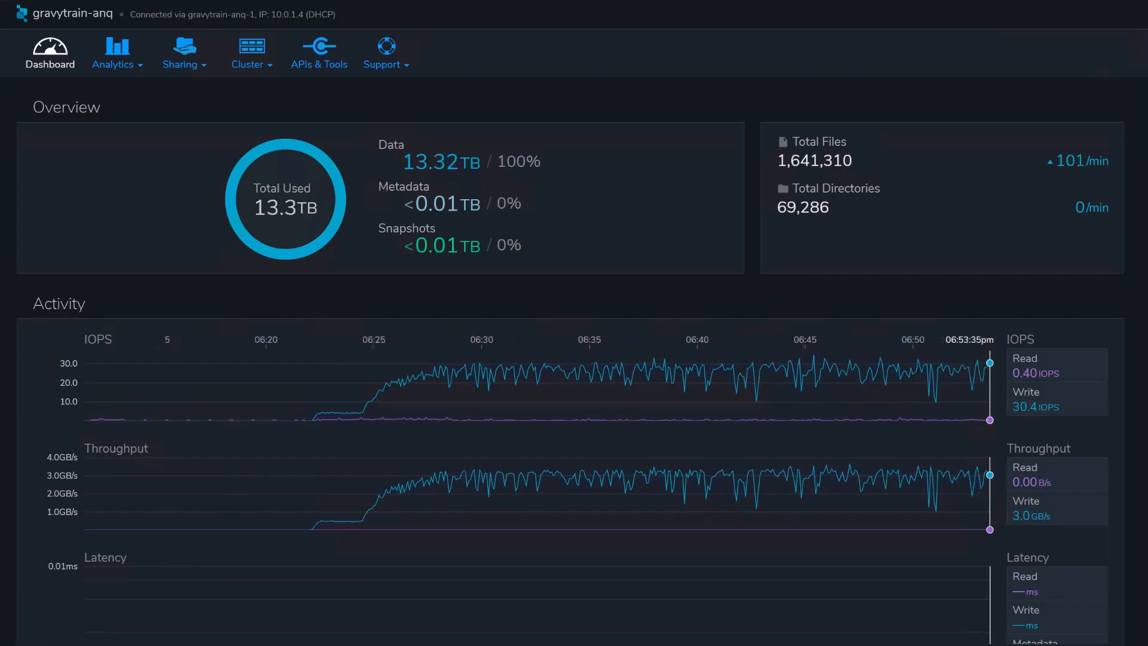
scroll(down, 3)
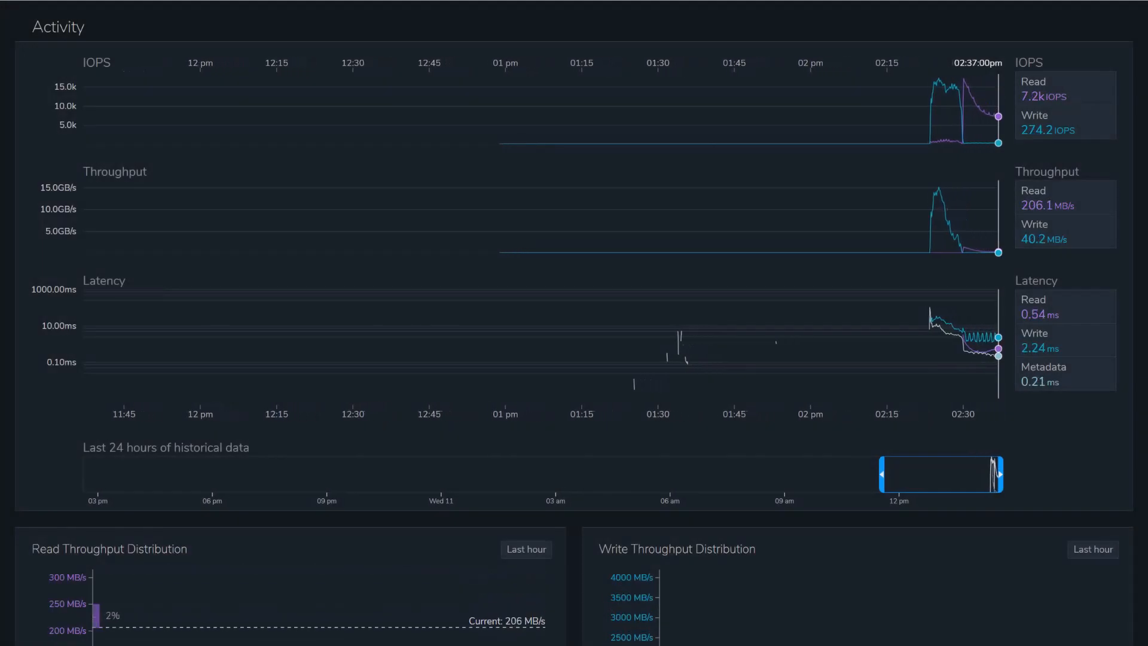